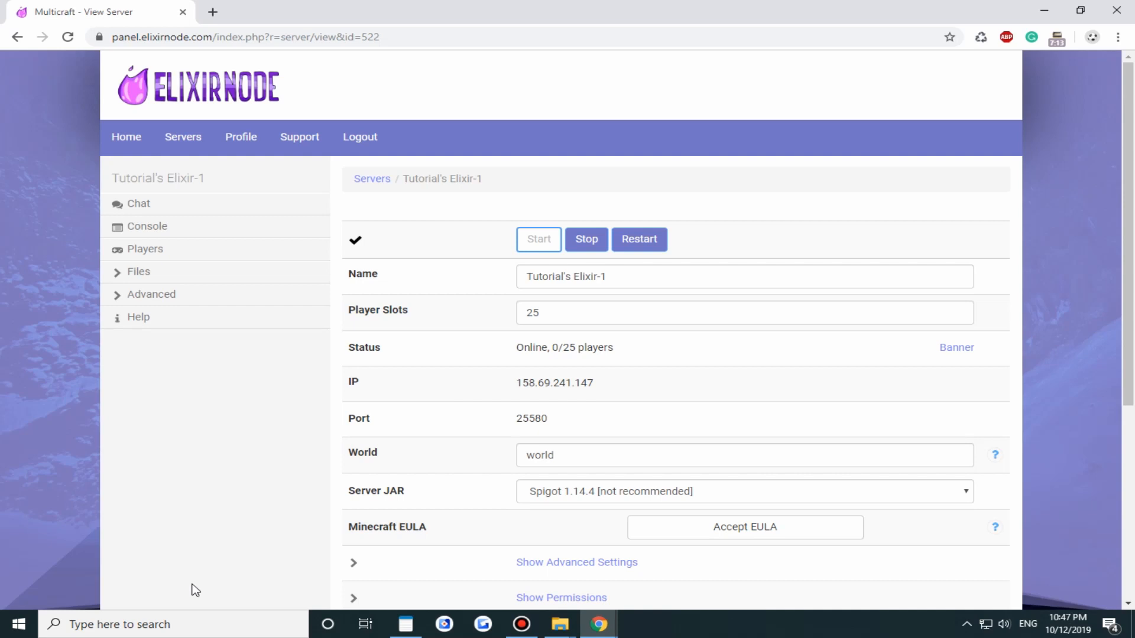
mouse_move(65, 344)
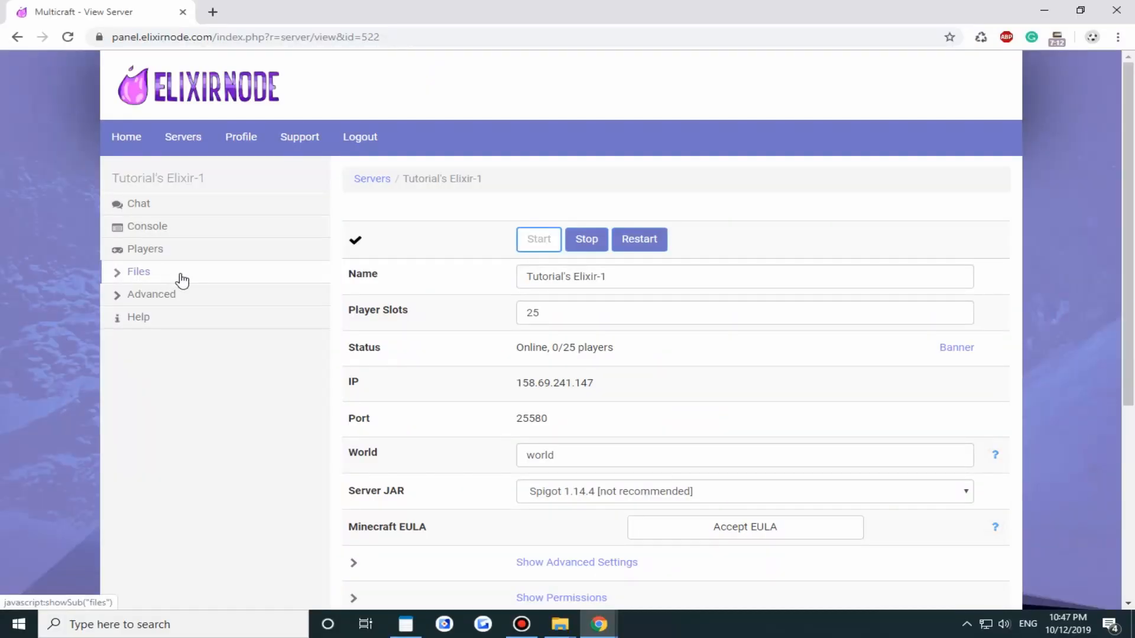
Step: Log in to the Files web client with the saved panel password and reach server.properties in the list
click(139, 272)
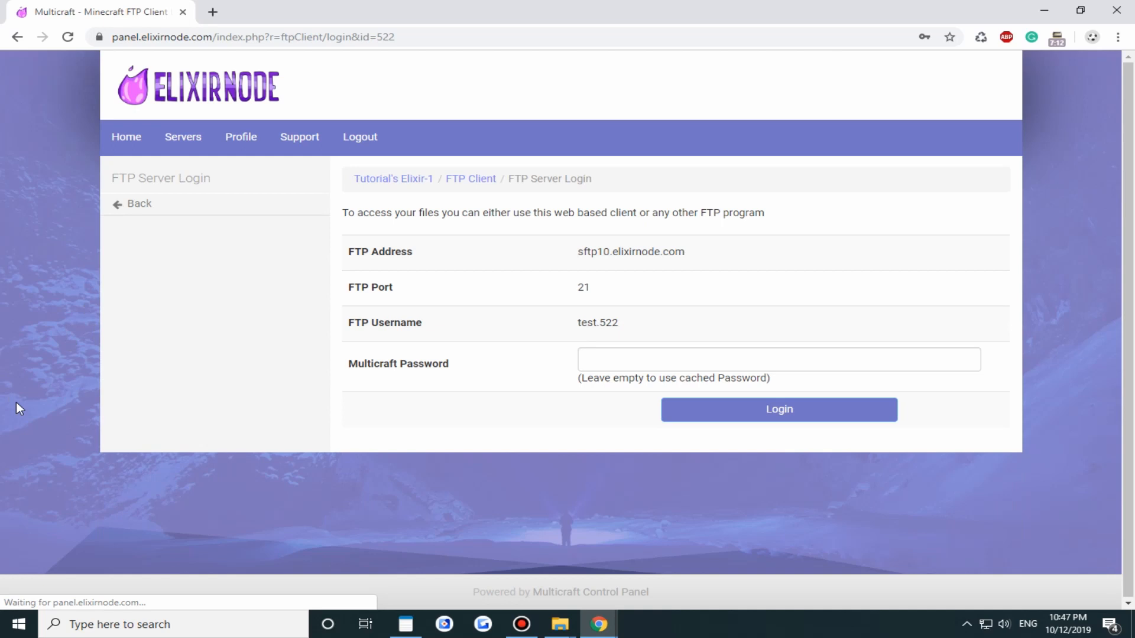
click(779, 359)
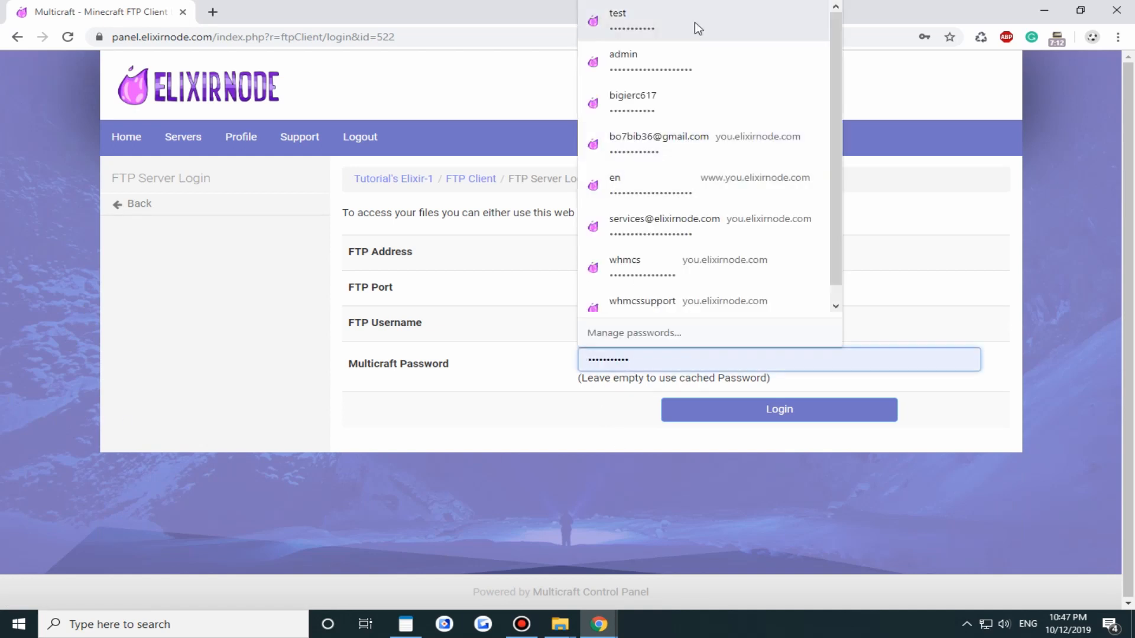
click(779, 408)
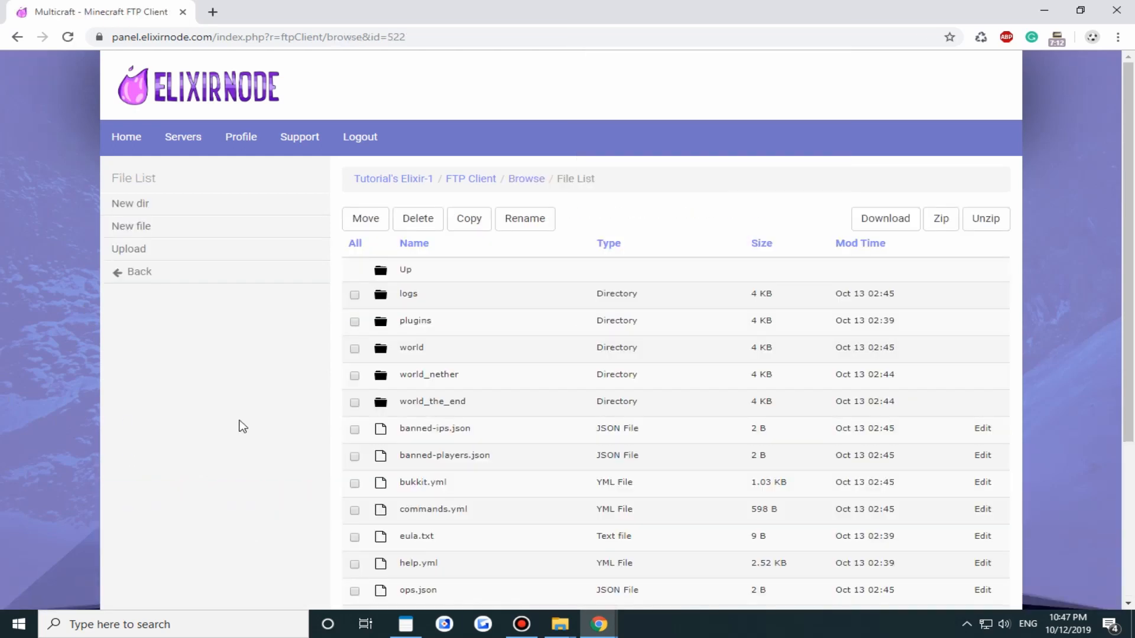
scroll(down, 3)
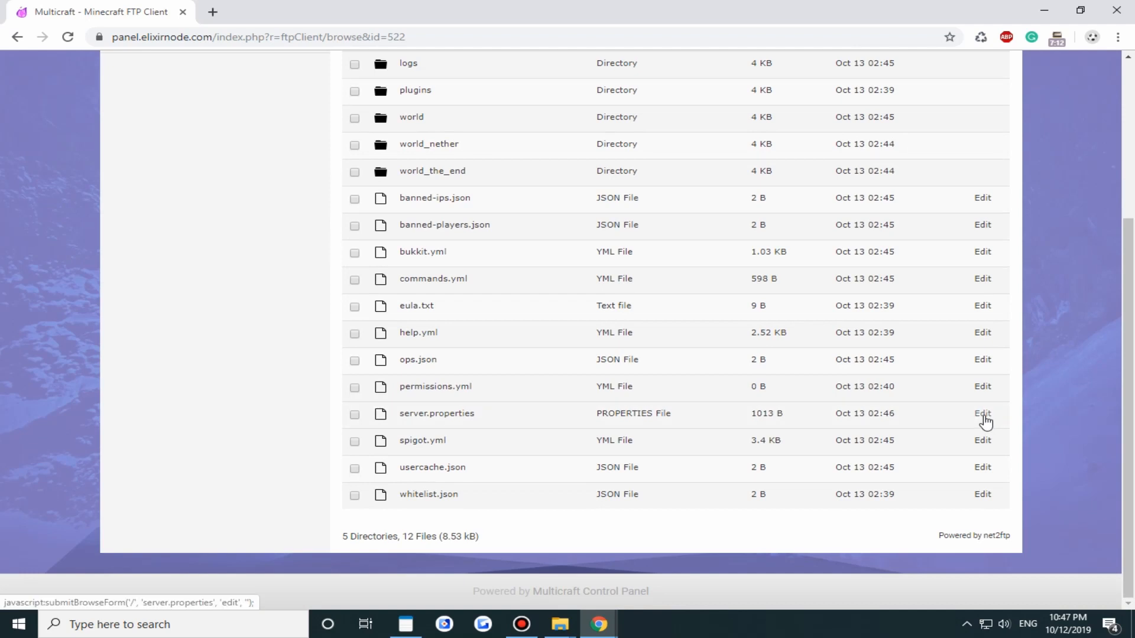
Step: Edit server.properties, scrolling through its settings, then return to the server overview
click(982, 414)
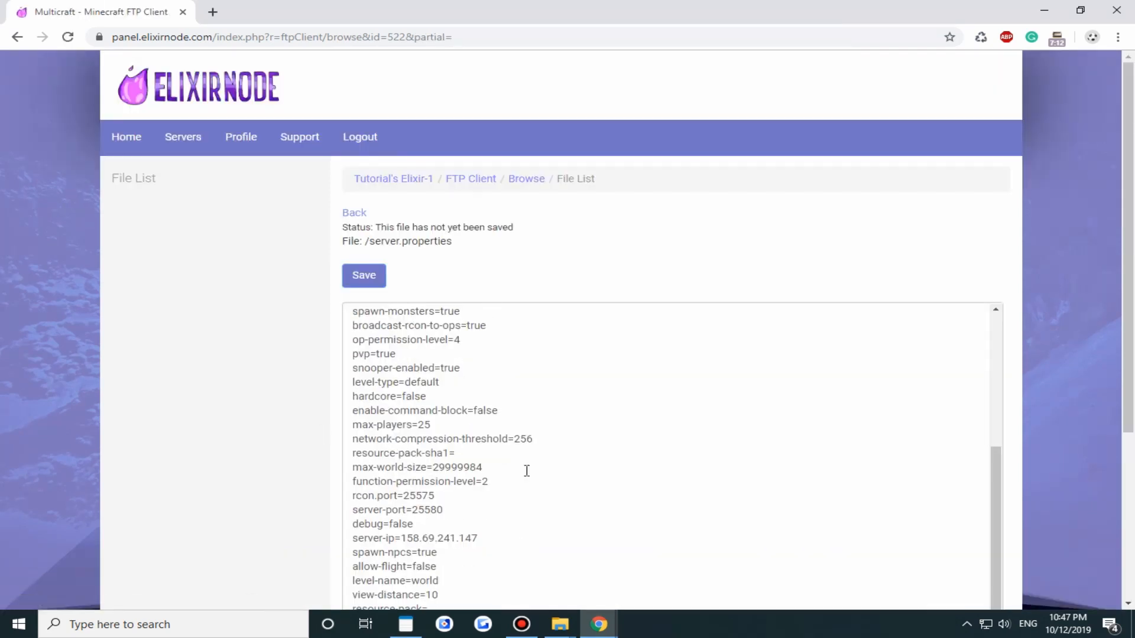
scroll(down, 3)
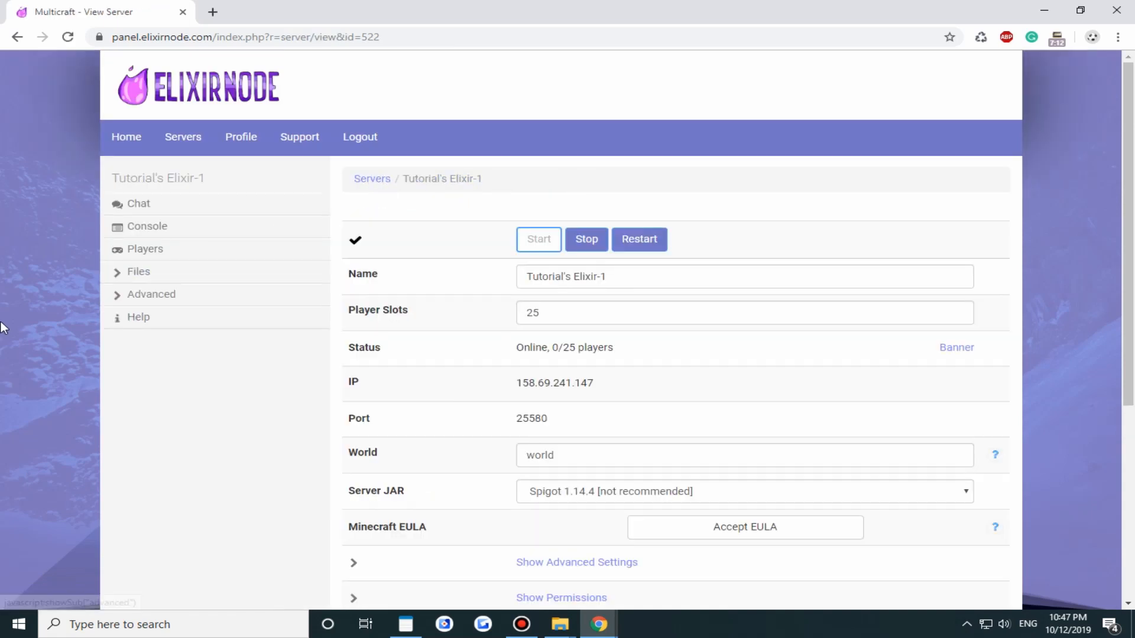
mouse_move(73, 337)
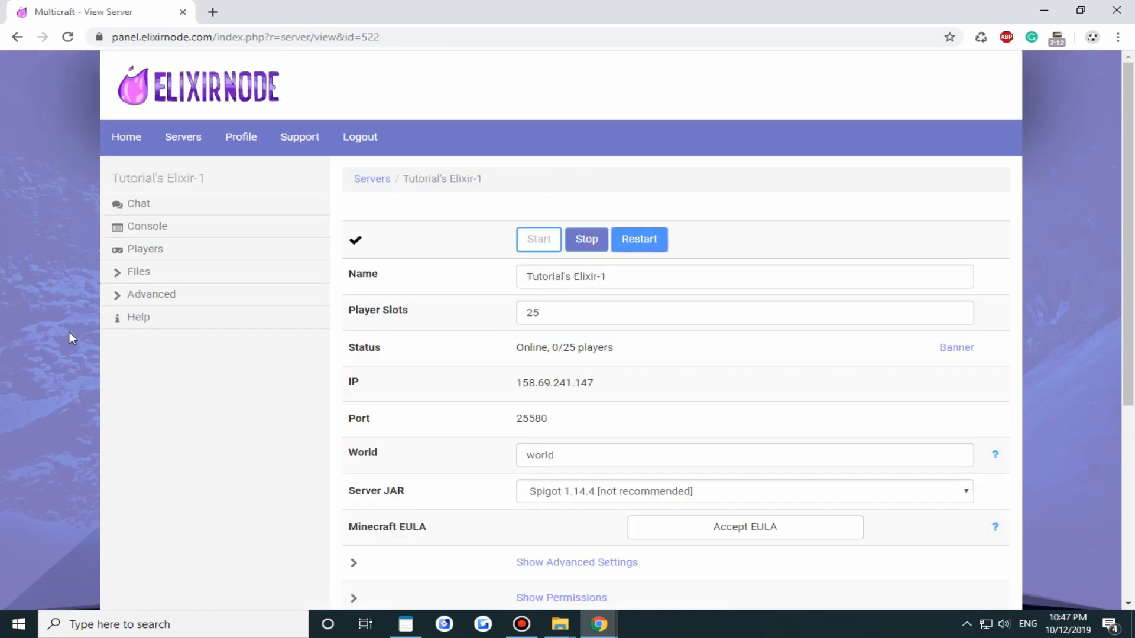
Step: Restart the Tutorial's Elixir-1 server so its status drops to Offline
click(587, 239)
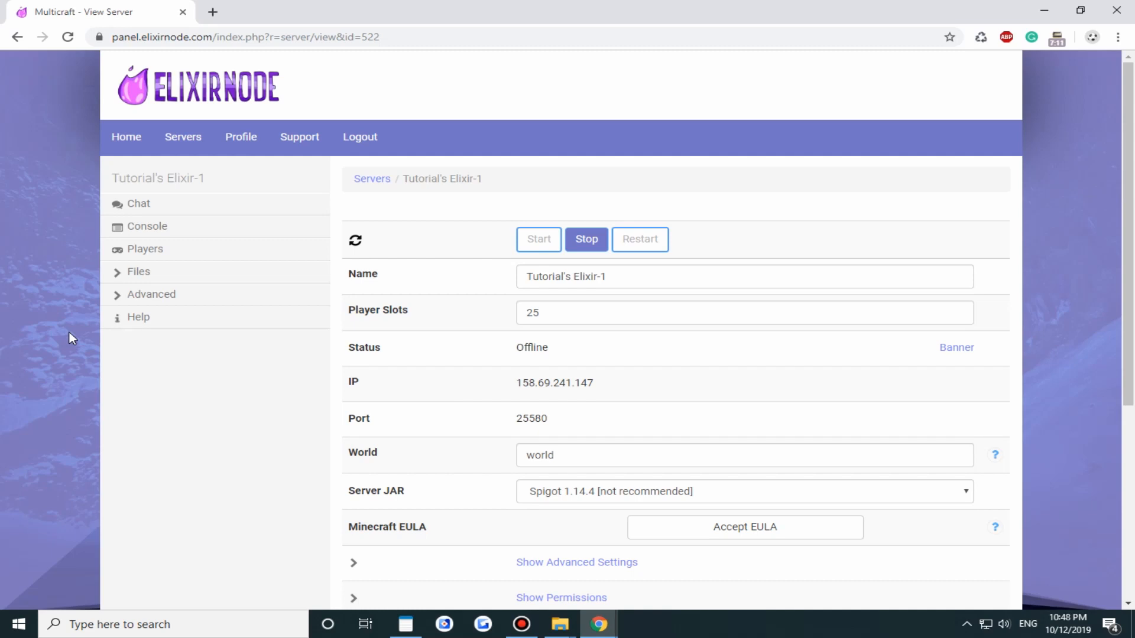
Step: Wait on the overview until the server reads Online with 0/25 players
click(539, 239)
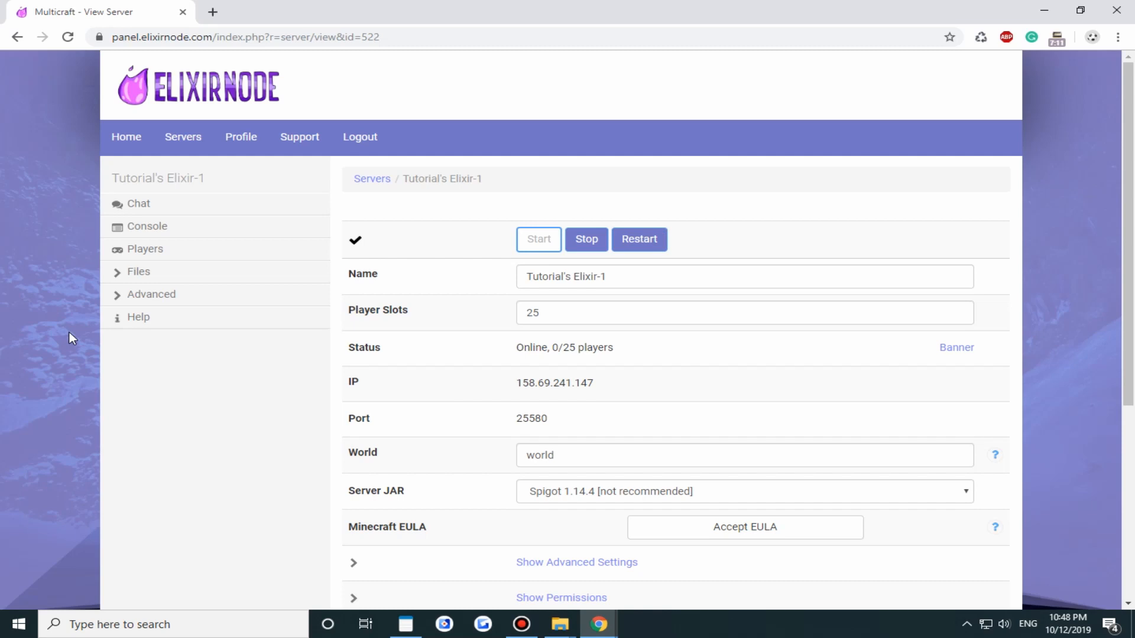
mouse_move(666, 237)
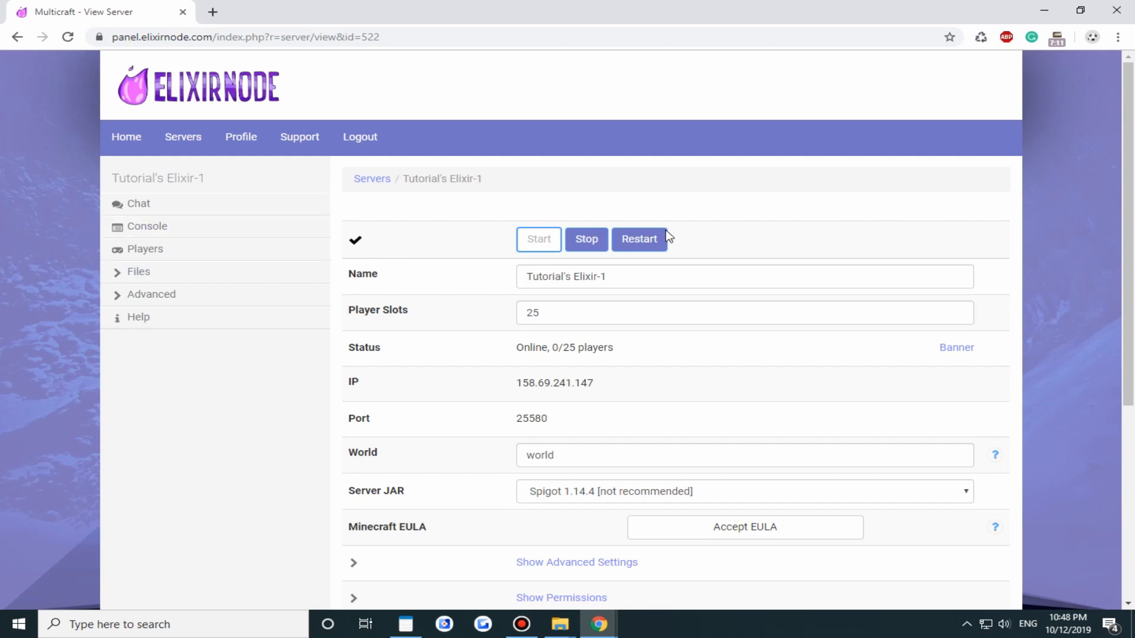